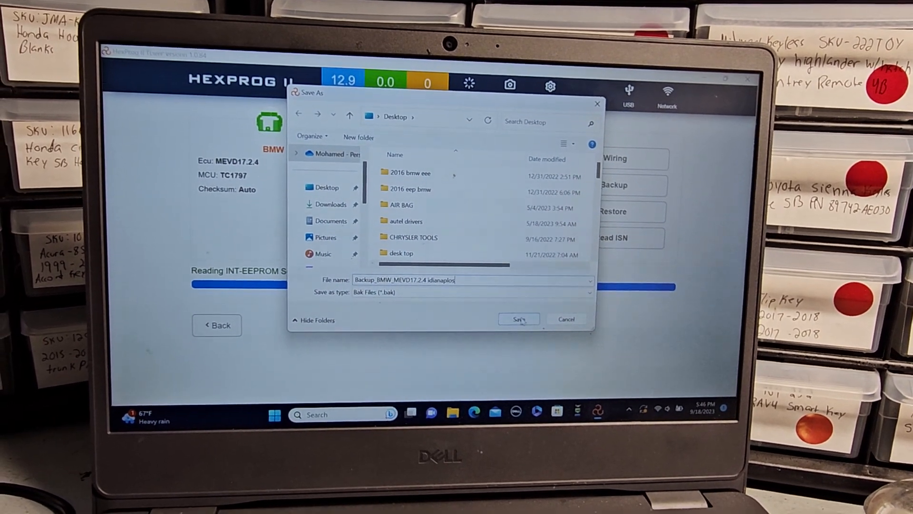
Step: Save the MEVD17.2.4 internal EEPROM backup file to the Desktop
left_click(519, 318)
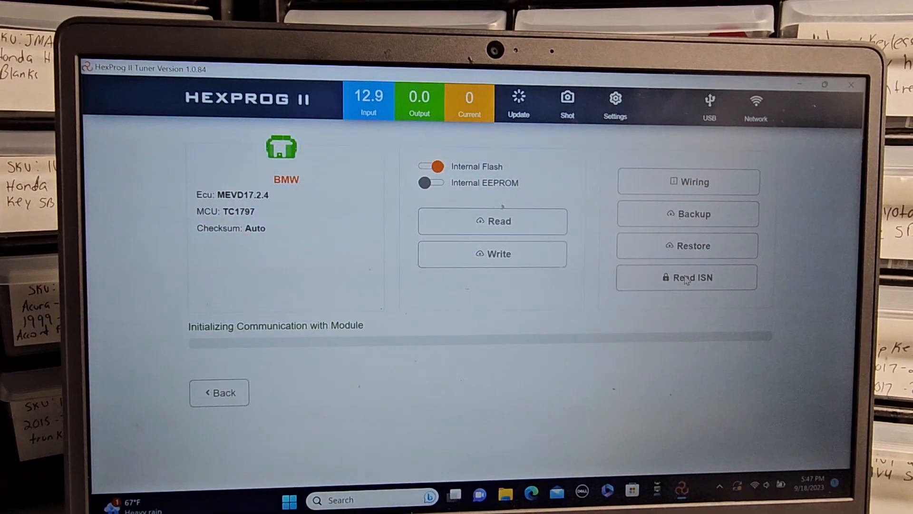
Step: Attempt an ISN read, which fails with 'No Response from Ecu, check wiring' (Ref 972)
left_click(685, 277)
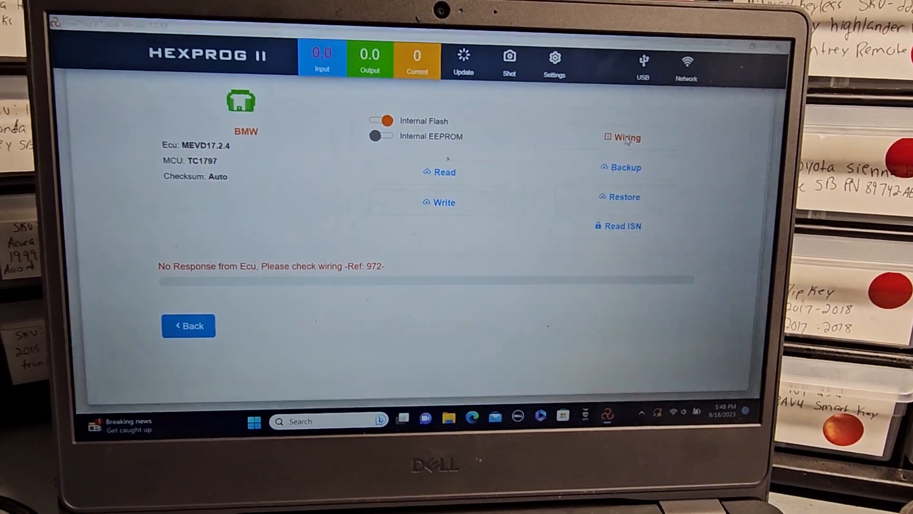
Step: Bring up the BMW MEVD17.2.4 factory-mode wiring diagram in the browser and scroll through it
left_click(622, 138)
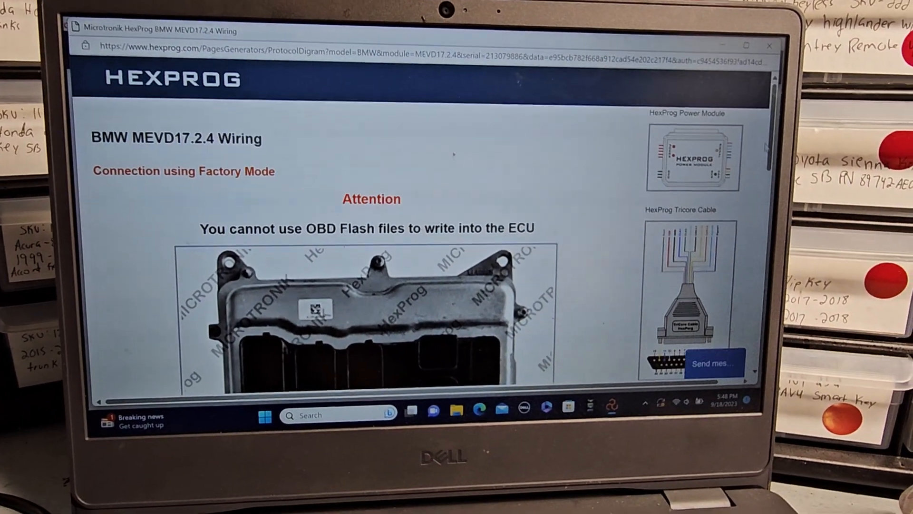
scroll("down", 3)
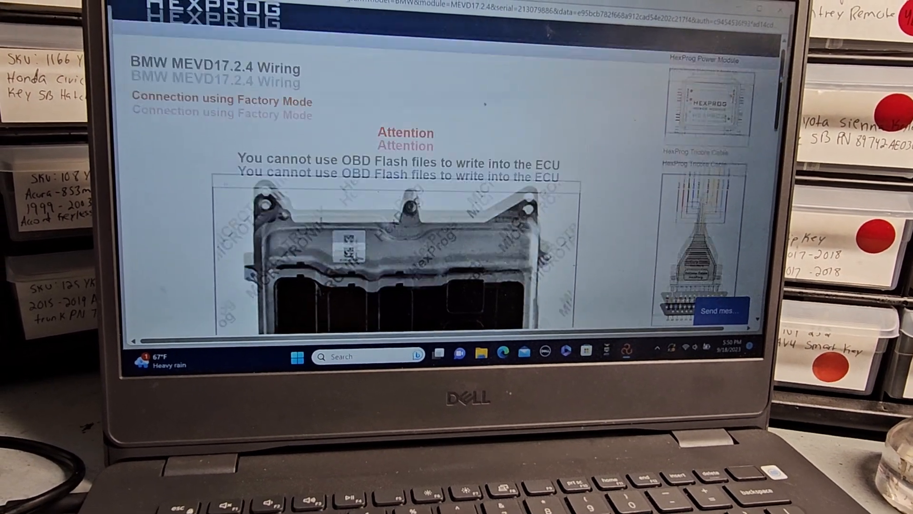
Step: Scroll further down the wiring diagram to check the remaining connections
scroll("down", 3)
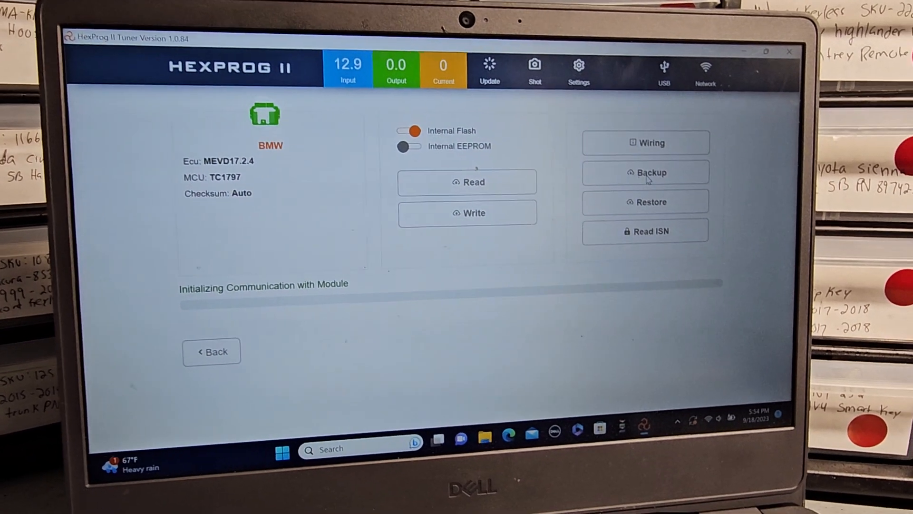
Step: Start a new backup that reads the ECU's internal EEPROM up to the Save As prompt
left_click(646, 143)
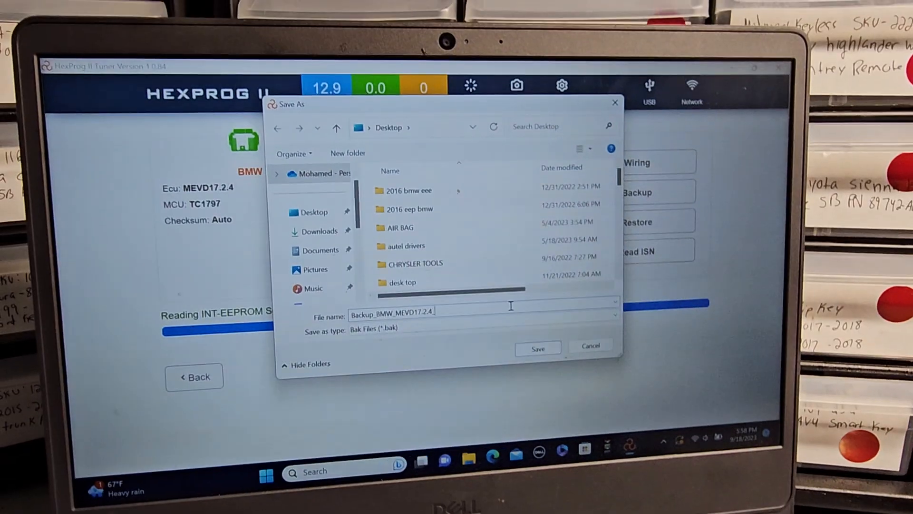
Step: Save the new backup as Backup_BMW_MEVD17.2.4 on the Desktop
left_click(538, 347)
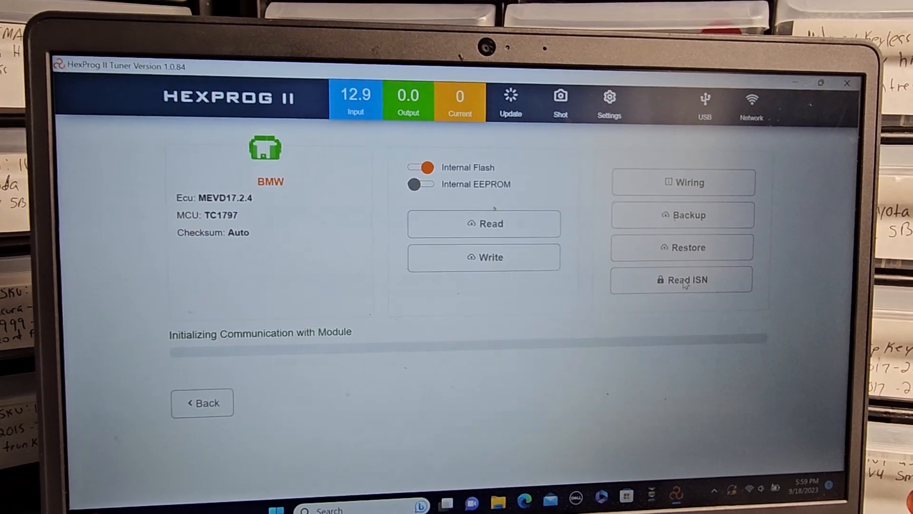
Step: Read the ISN again, this time successfully showing the ECU's full ISN value
left_click(683, 279)
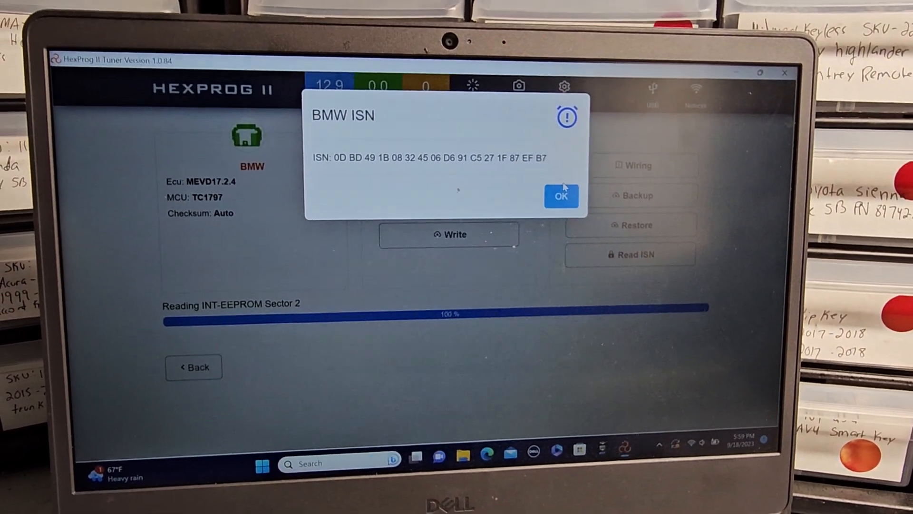
Step: Review the donor ECU's ISN in the BMW ISN popup and dismiss it with OK
left_click(561, 196)
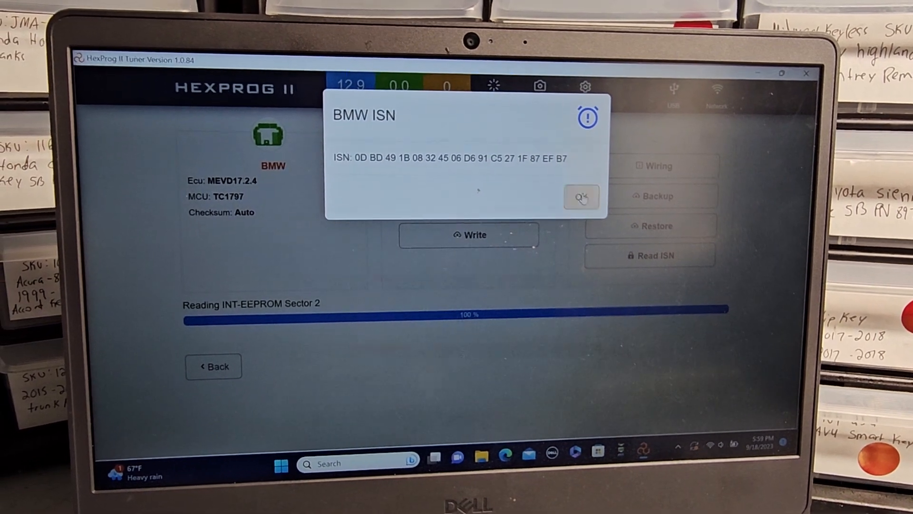
left_click(582, 198)
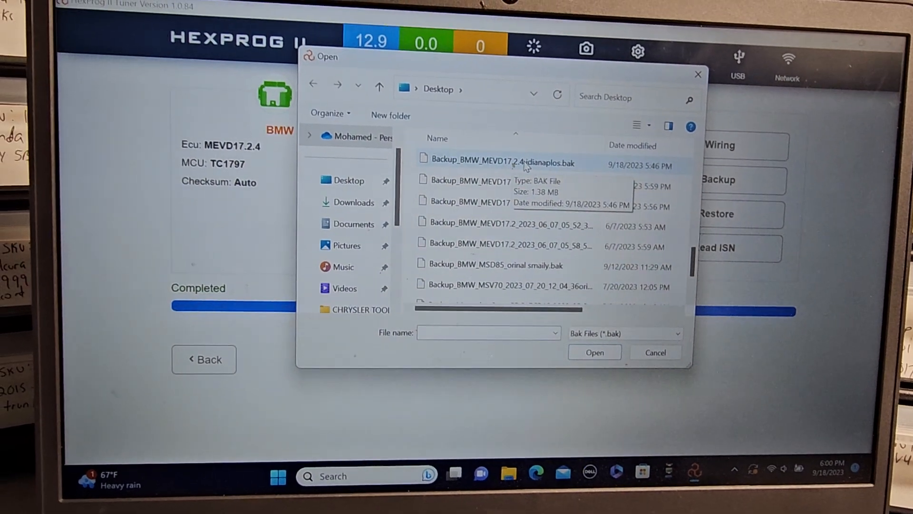
Step: Restore Backup_BMW_MEVD17.2.4 idianaplos.bak from the Desktop onto the donor ECU to 100% completion
left_click(499, 164)
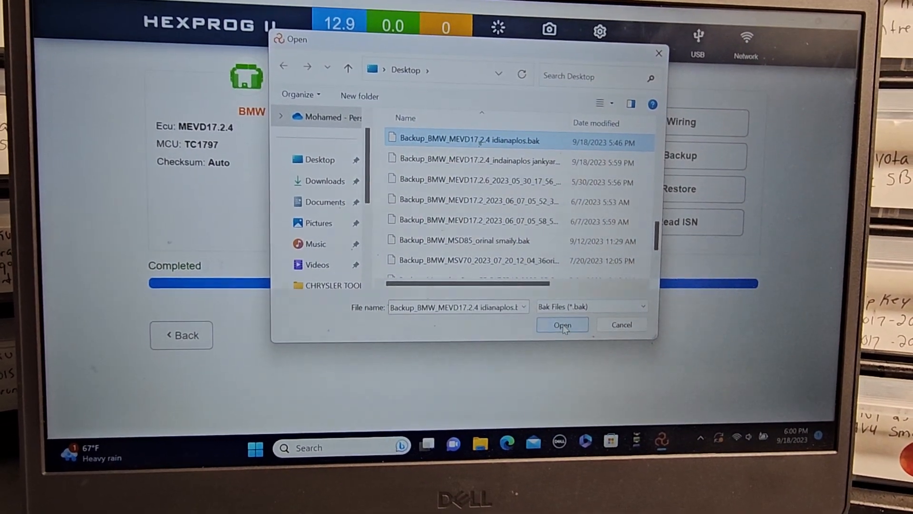
left_click(562, 324)
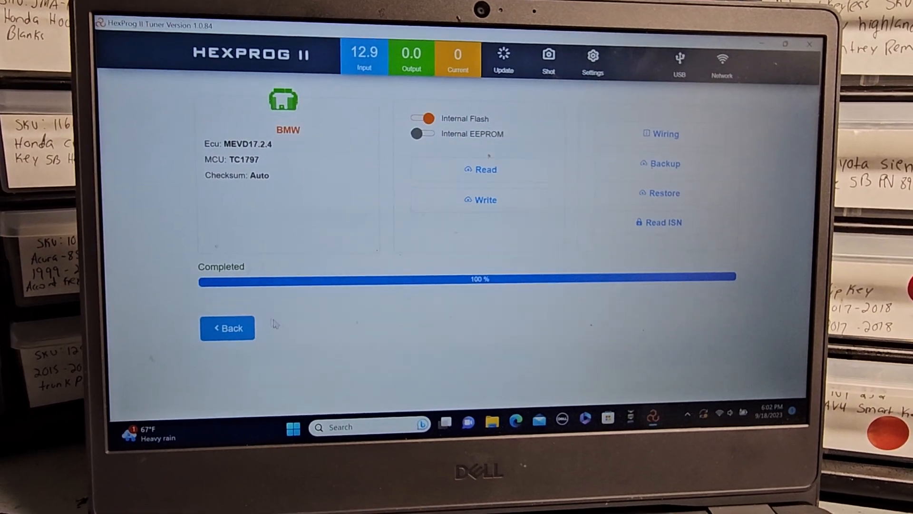
Step: Go back to the module list and reopen BMW MEVD17.2.4 with Bench Mode enabled
left_click(227, 327)
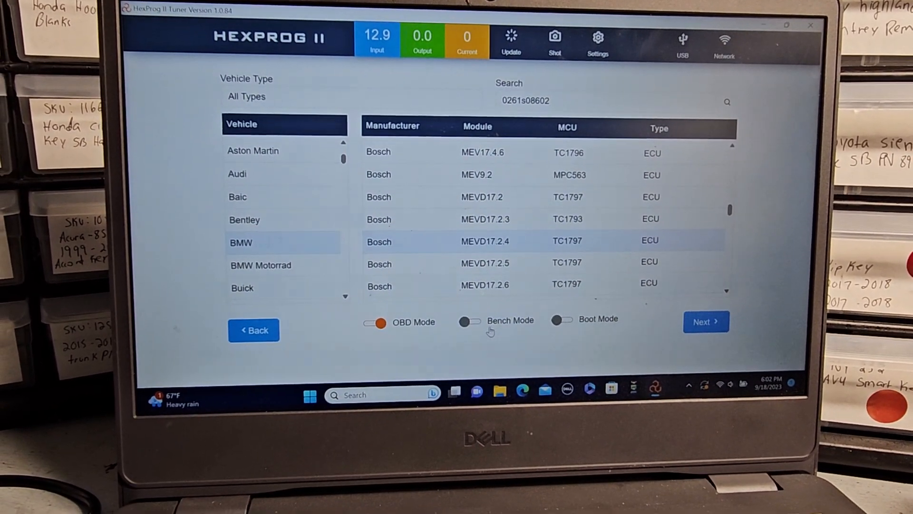
left_click(469, 319)
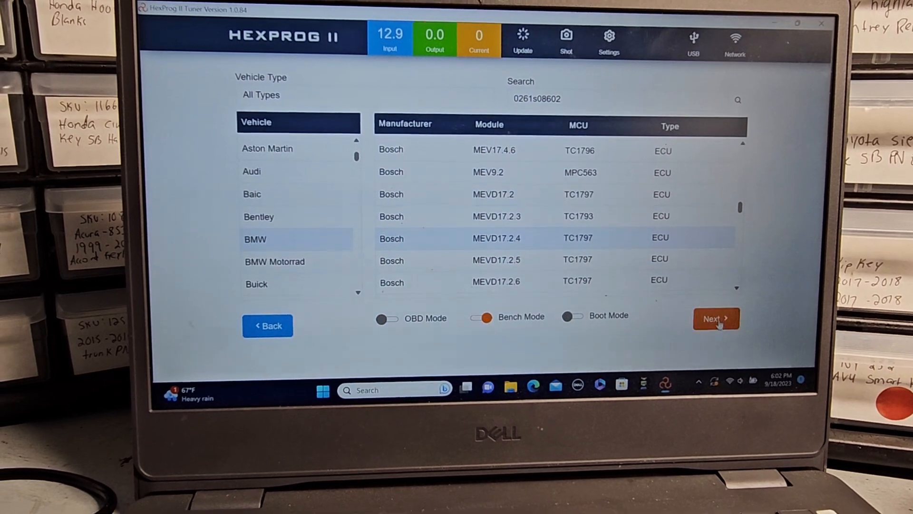
left_click(715, 317)
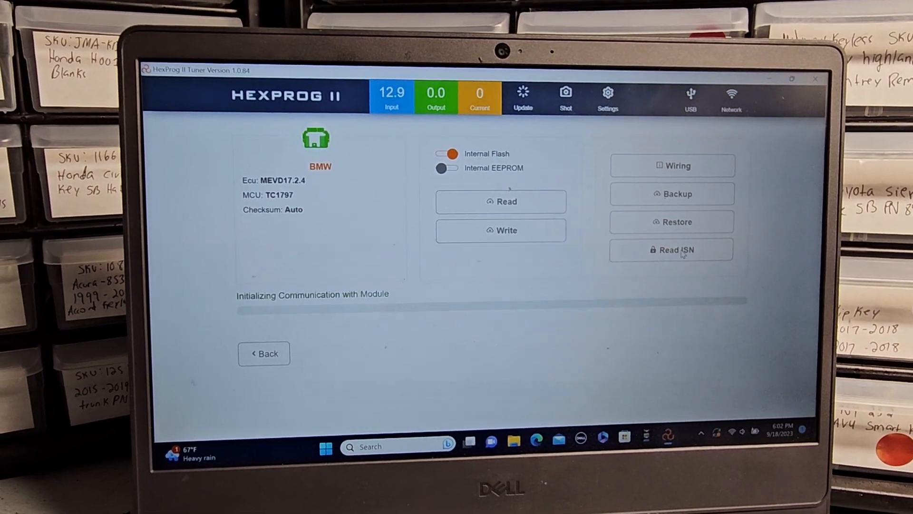
Step: Re-read the ISN, confirm it matches the original car's, and dismiss the BMW ISN popup
left_click(672, 249)
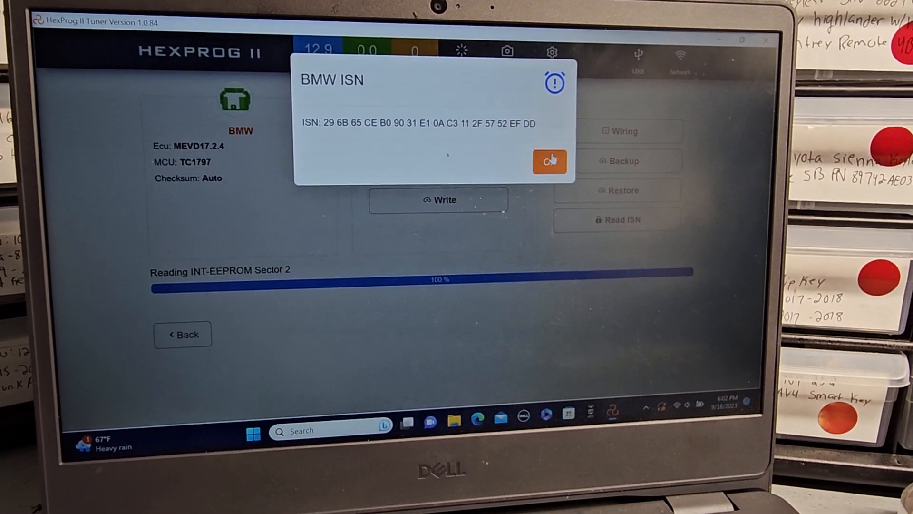
left_click(549, 161)
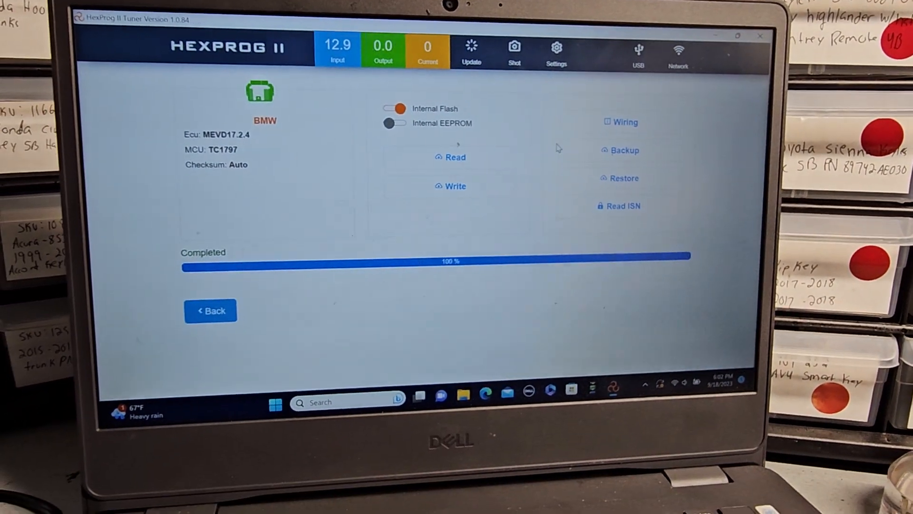